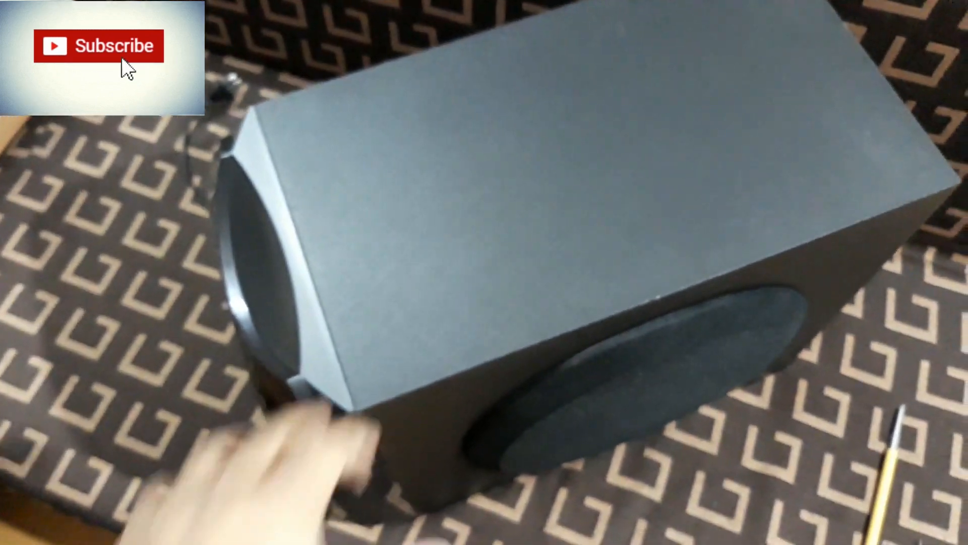
pyautogui.click(98, 46)
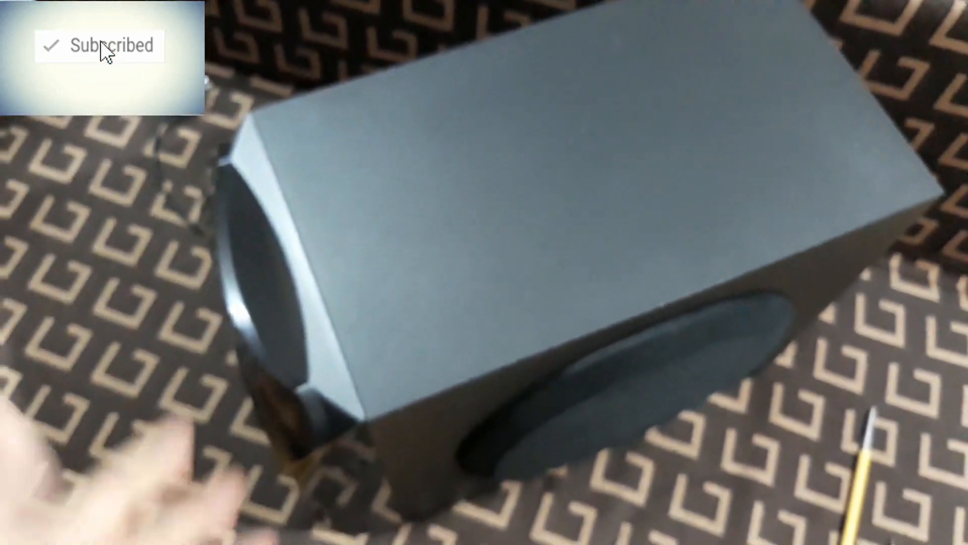